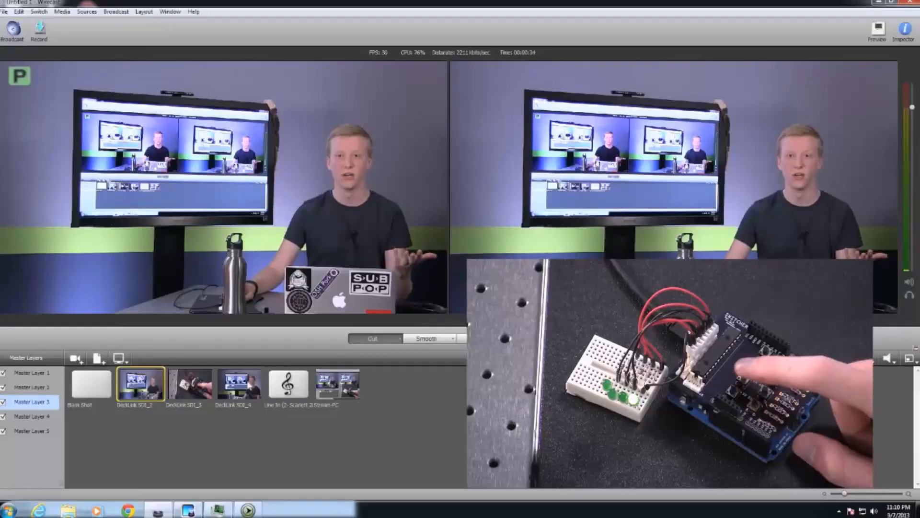
- Cut the Stream-PC screen-capture shot to Live
{"action": "left_click", "coordinate": [337, 384]}
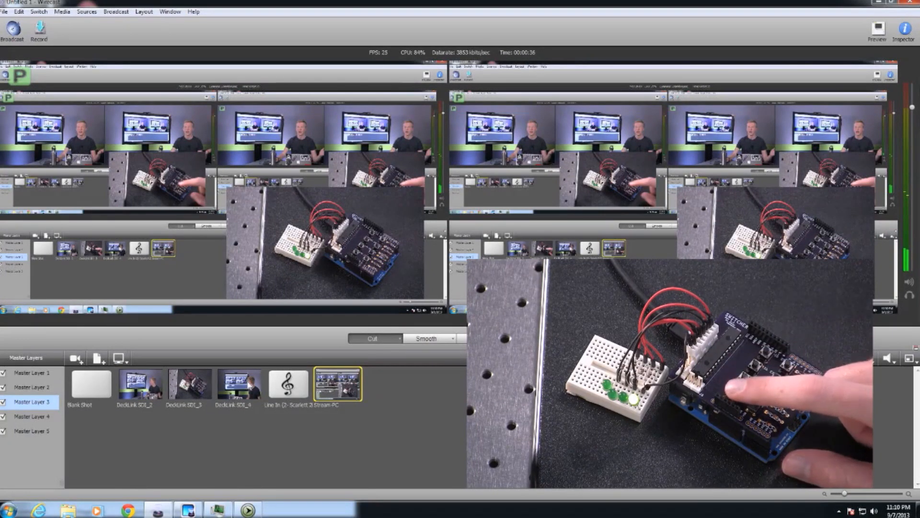
- Cut the DeckLink SDI_3 button-board close-up shot to Live
{"action": "left_click", "coordinate": [189, 384]}
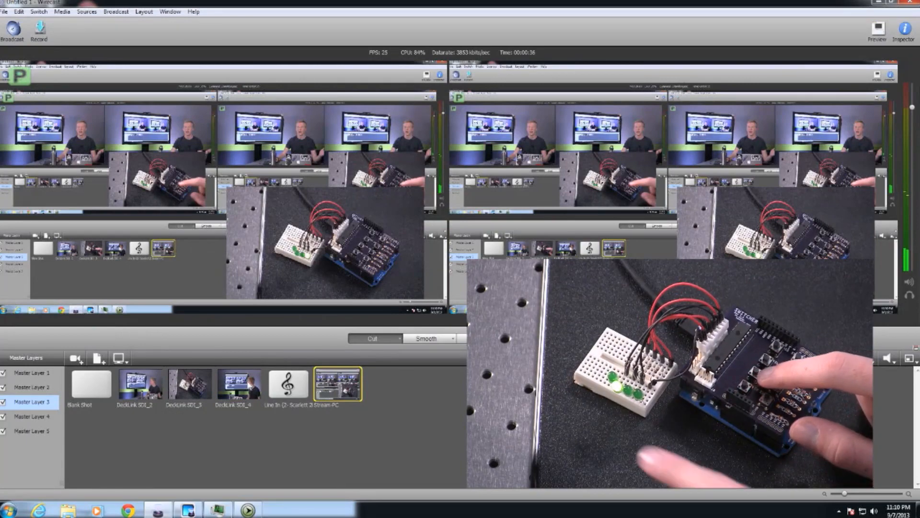
{"action": "left_click", "coordinate": [189, 384]}
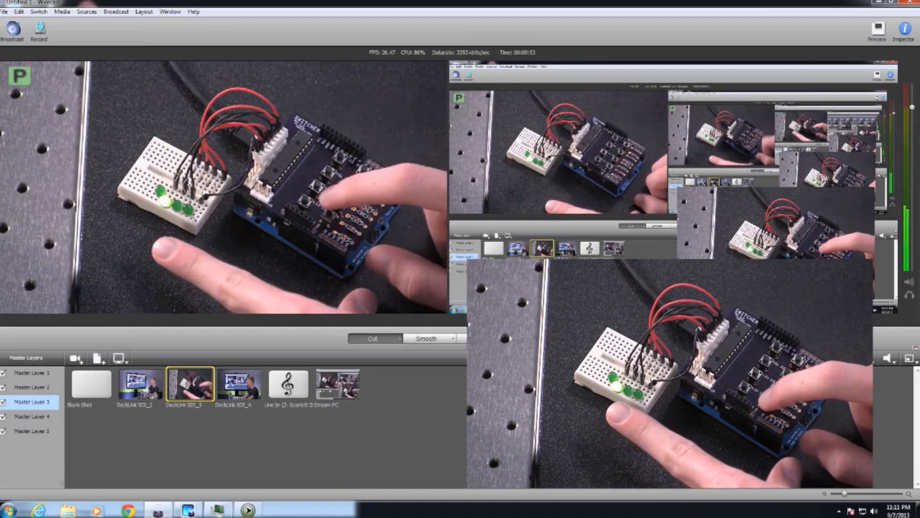
- Cut in turn to SDI_4 presenter, SDI_2 wide studio, Stream-PC, and SDI_3 close-up
{"action": "left_click", "coordinate": [239, 385]}
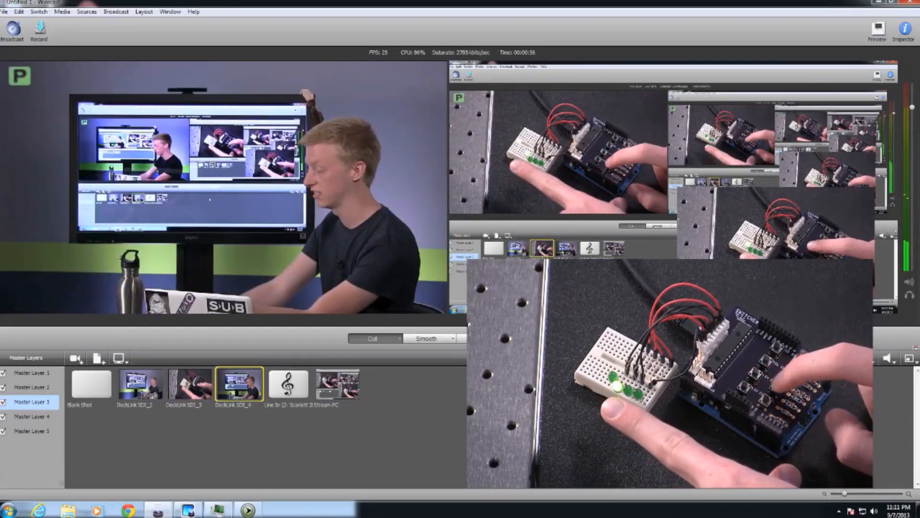
{"action": "left_click", "coordinate": [140, 385]}
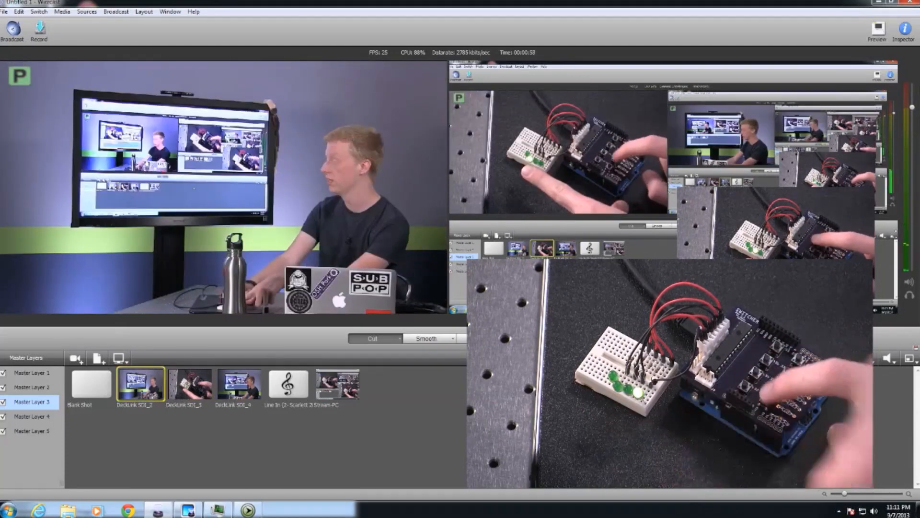
{"action": "left_click", "coordinate": [336, 384]}
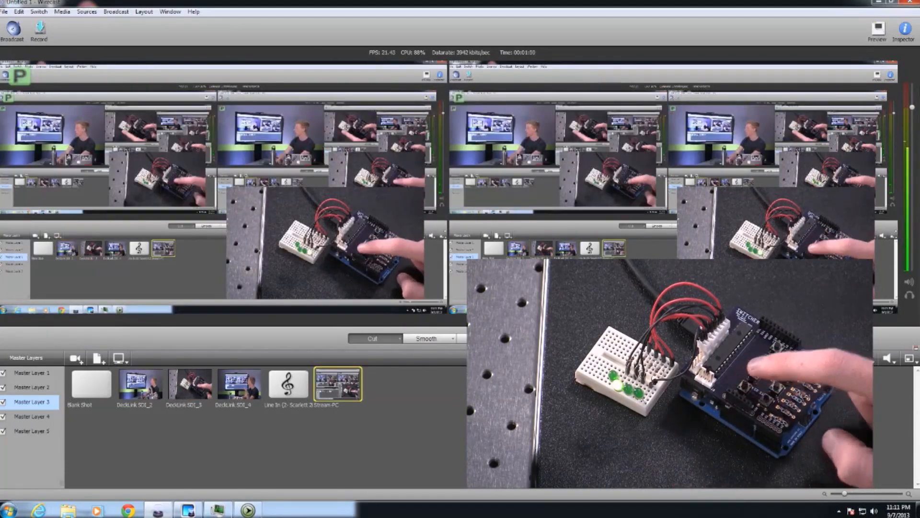
{"action": "left_click", "coordinate": [189, 384]}
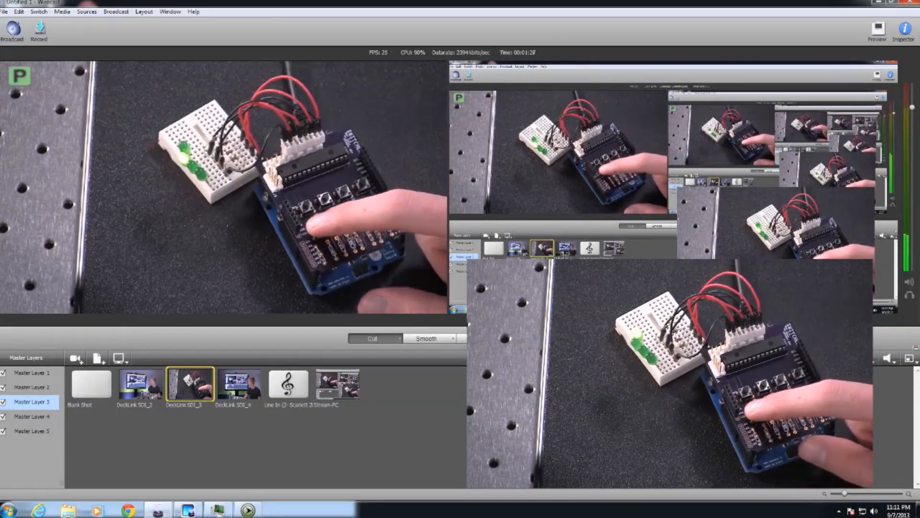
- Cut the DeckLink SDI_4 closer presenter shot to Live
{"action": "left_click", "coordinate": [238, 384]}
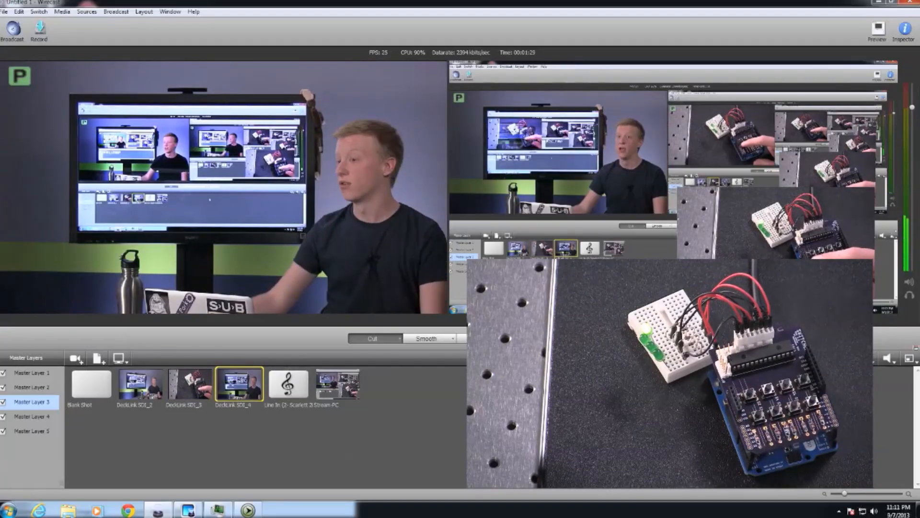